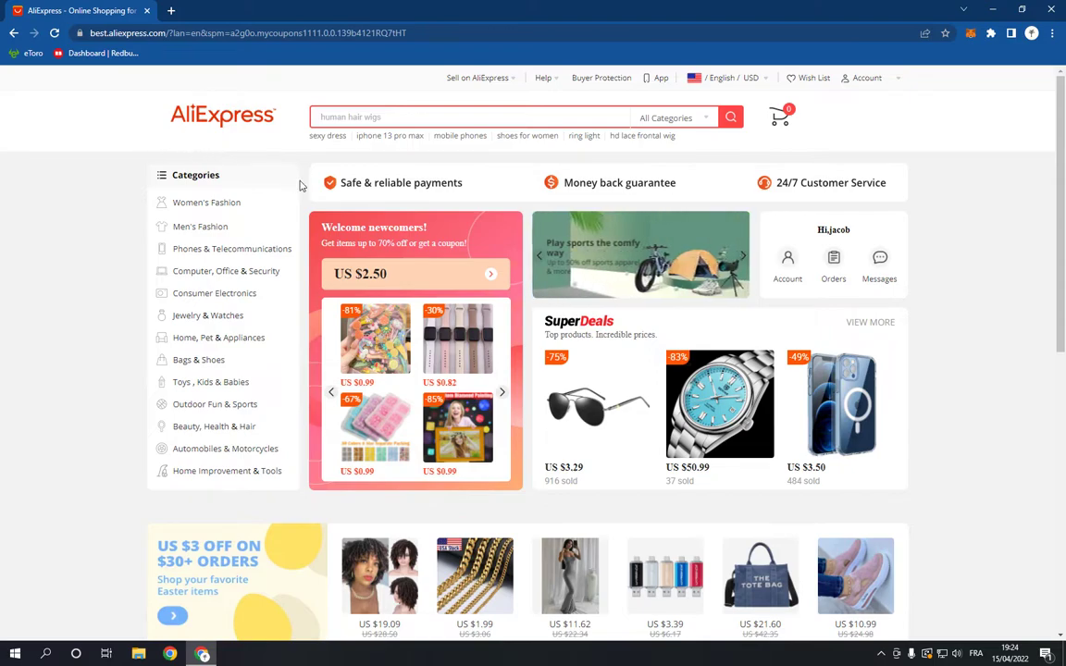
pyautogui.moveTo(310, 217)
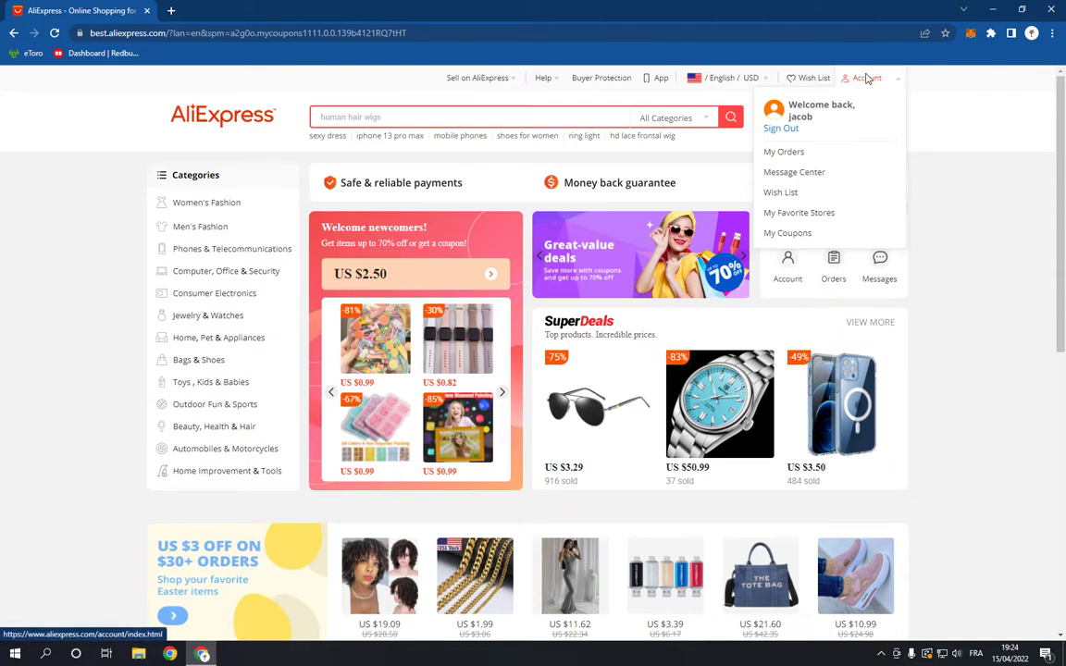
pyautogui.moveTo(886, 79)
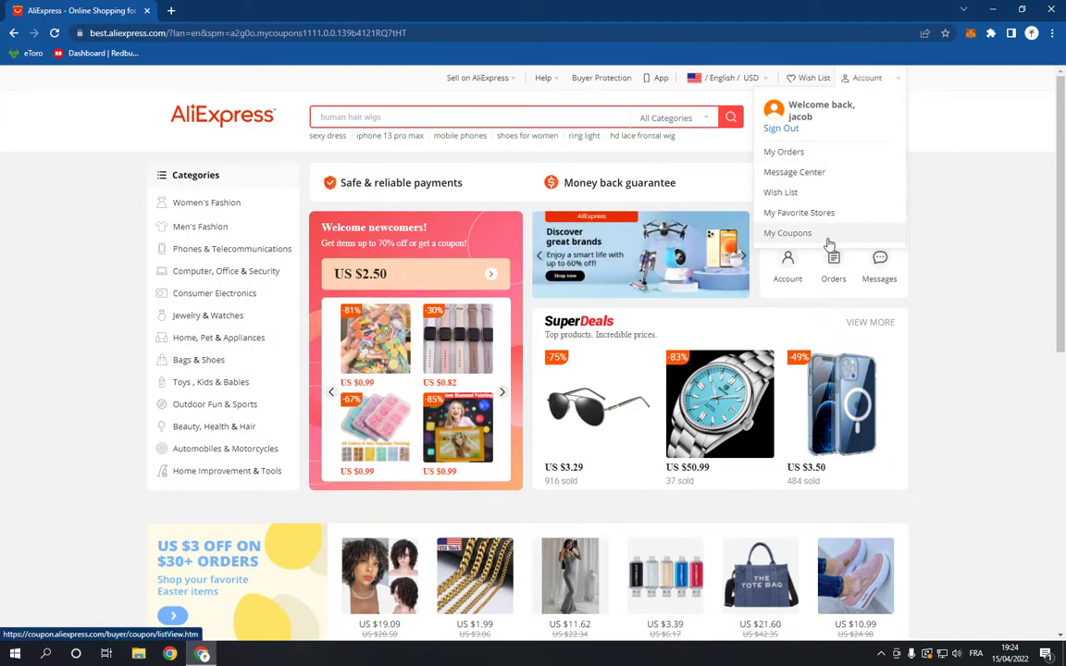
# From the empty My Coupons page, follow Get coupons to the Coupon Center.
pyautogui.click(786, 232)
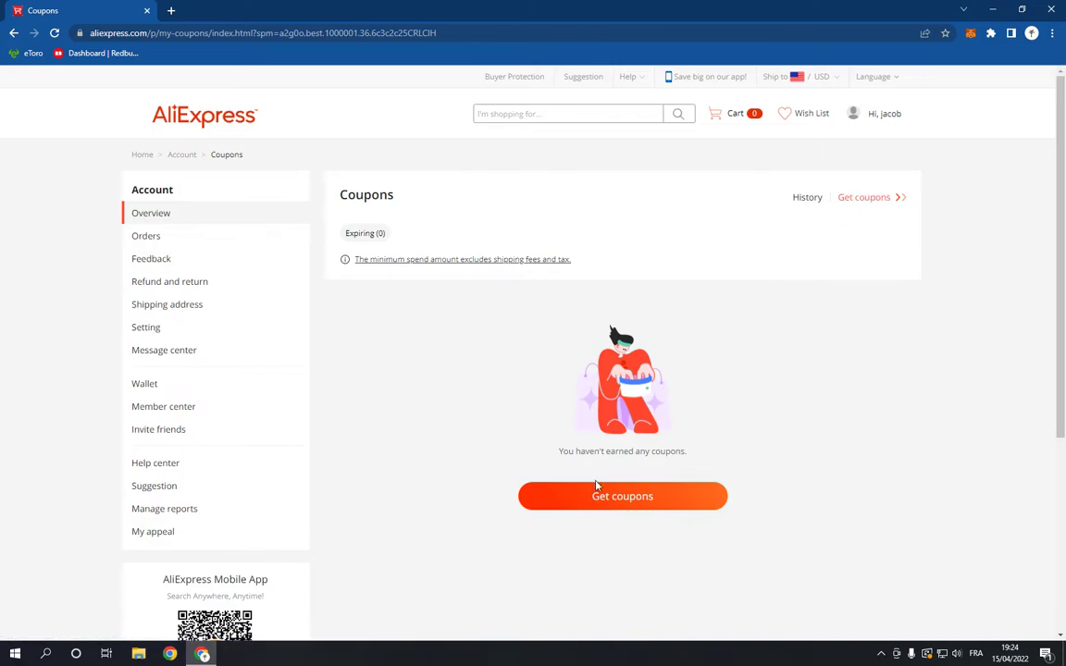
pyautogui.click(621, 496)
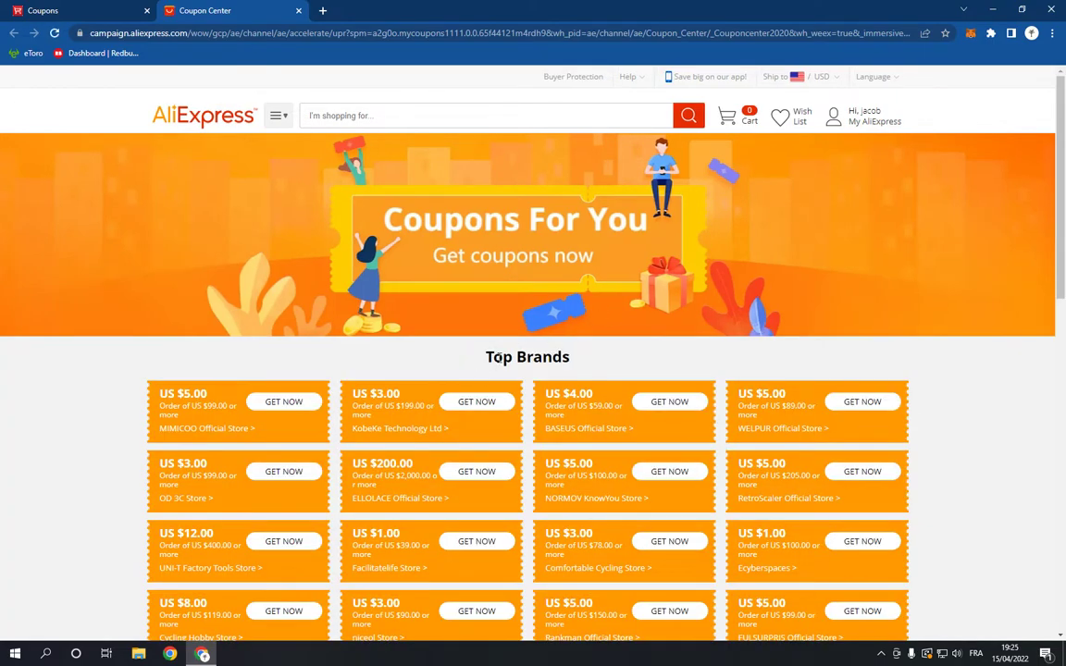
# Scroll through the Coupon Center's Top Brands section down to the Store Coupons list.
pyautogui.scroll(-3)
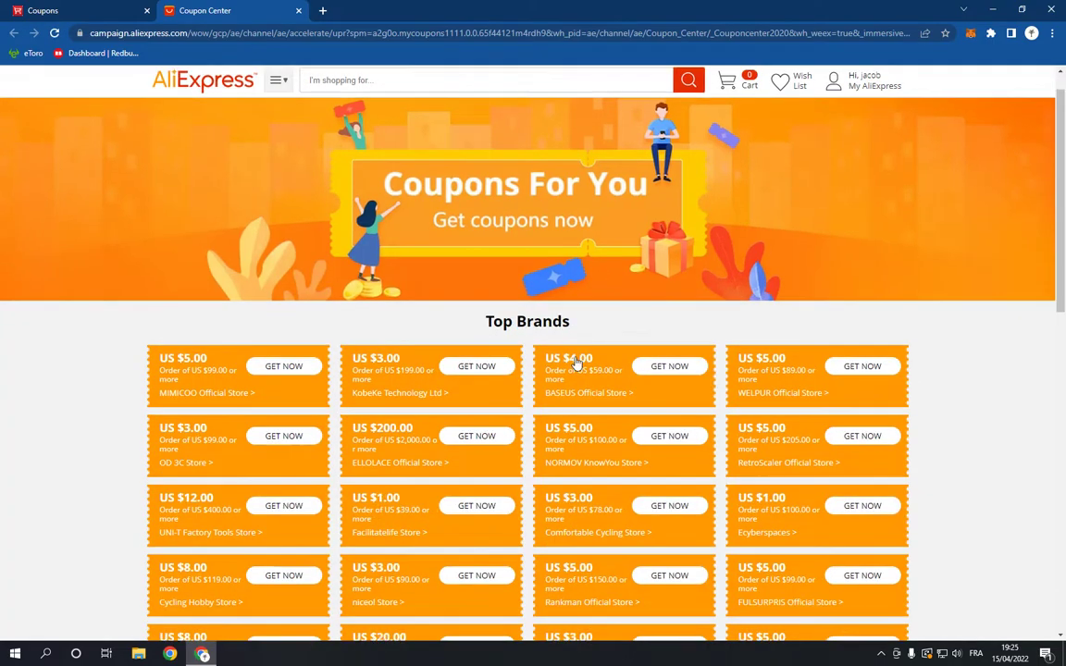
pyautogui.scroll(-3)
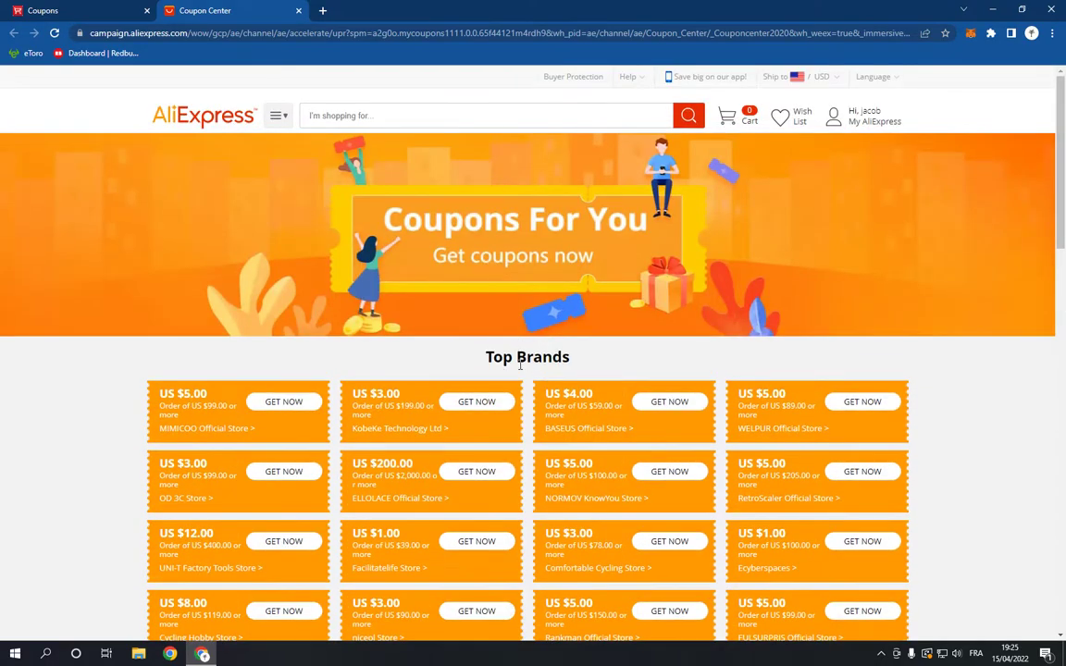
pyautogui.scroll(-3)
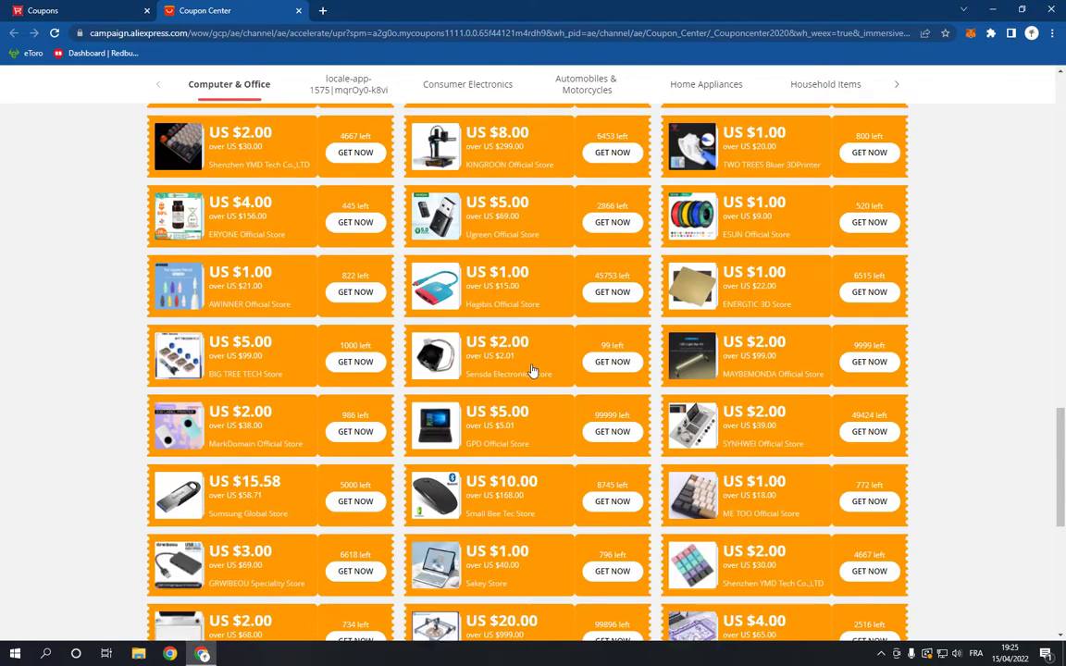
pyautogui.scroll(-3)
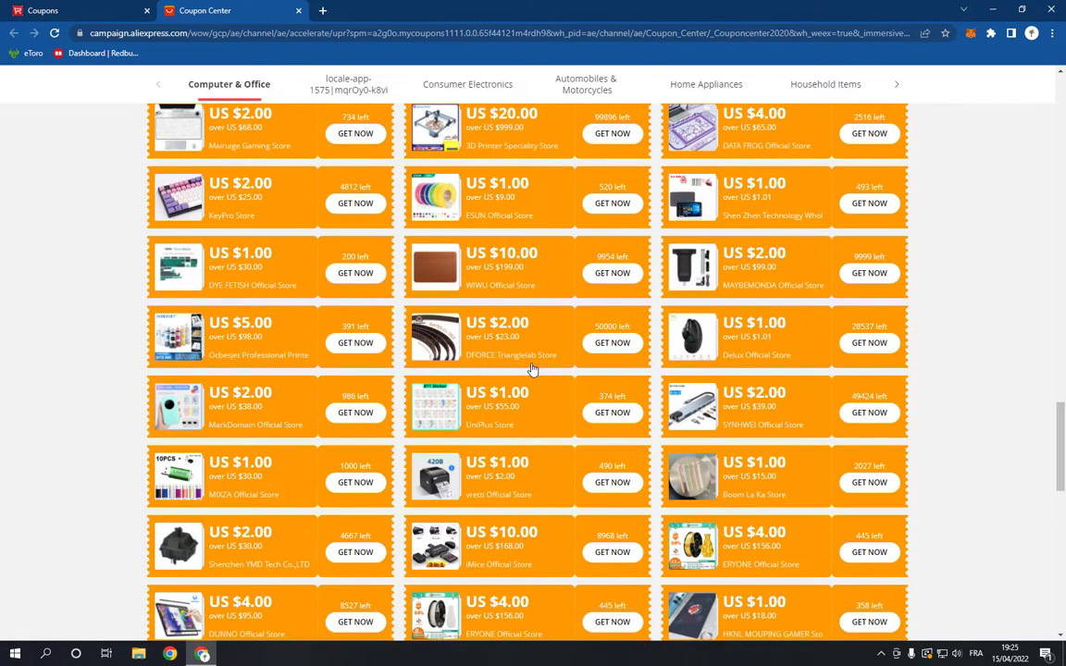
pyautogui.scroll(-3)
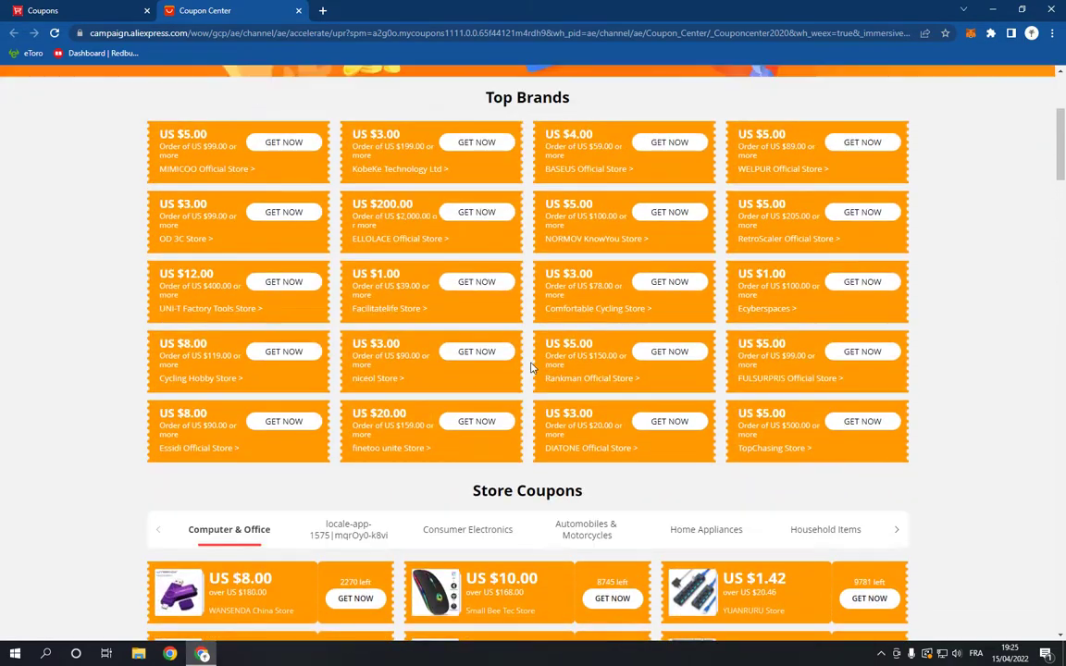
pyautogui.moveTo(333, 367)
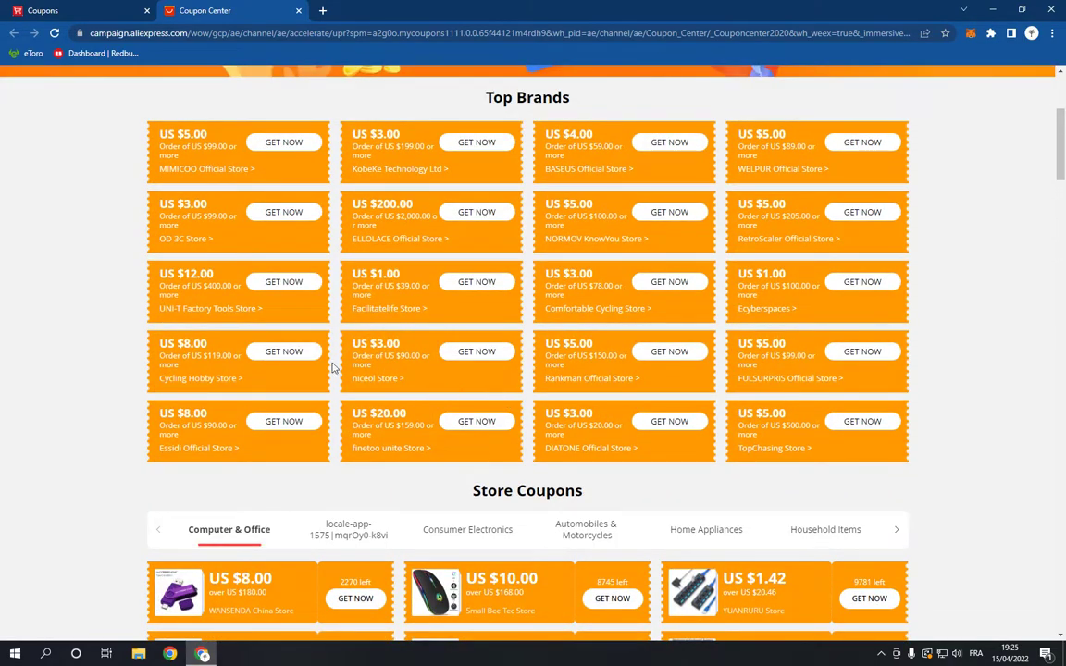